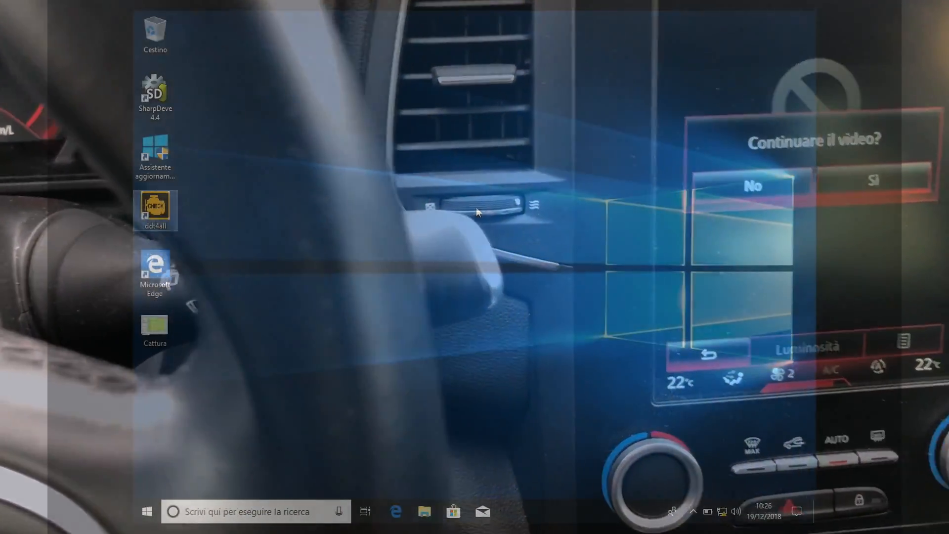
- Start DDT4All from its desktop shortcut so the ELM port selection dialog appears
click(754, 185)
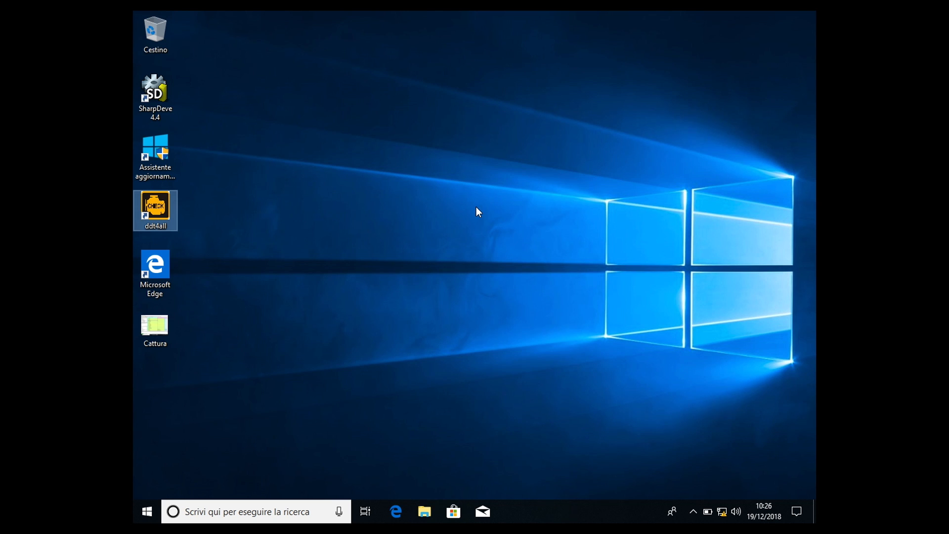
mouse_move(257, 224)
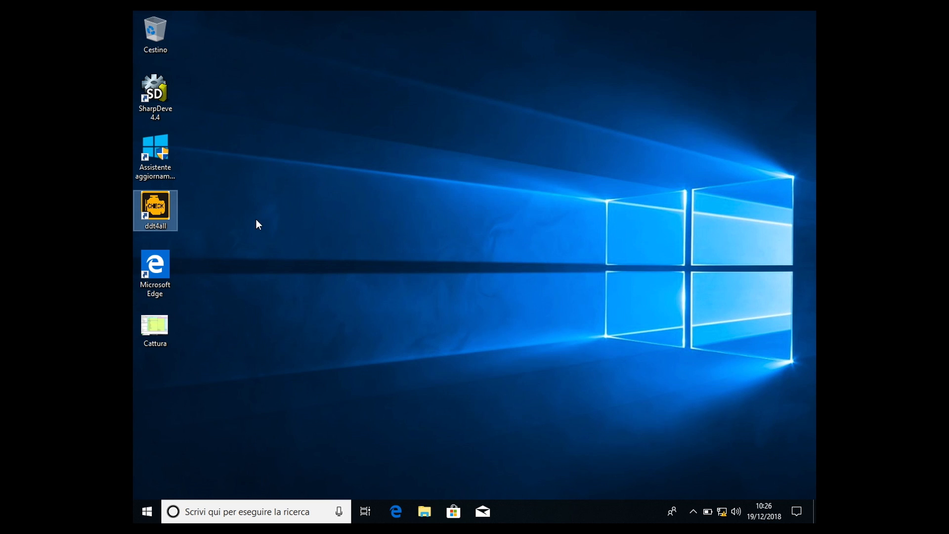
double_click(155, 210)
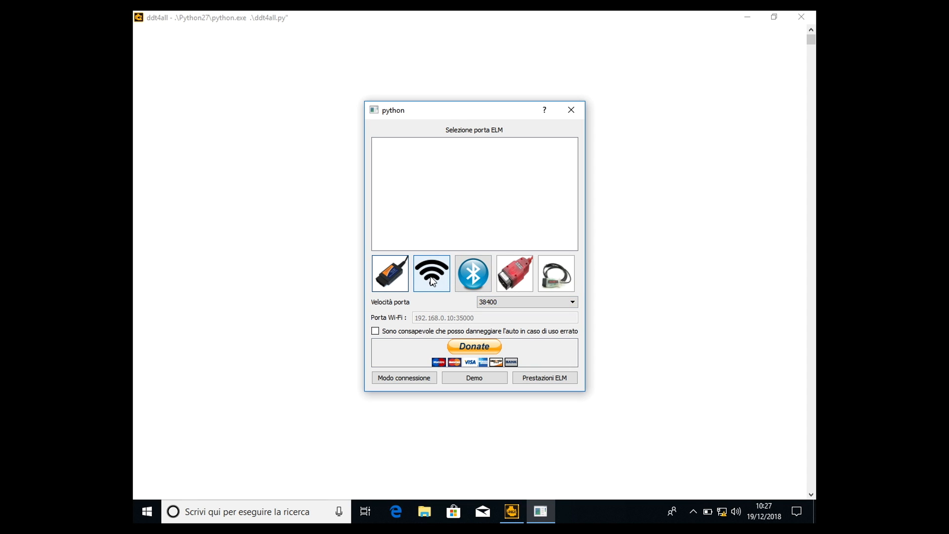
- Connect via the Wi-Fi ELM adapter at 192.168.0.10:35000, acknowledging the car-damage risk
click(431, 272)
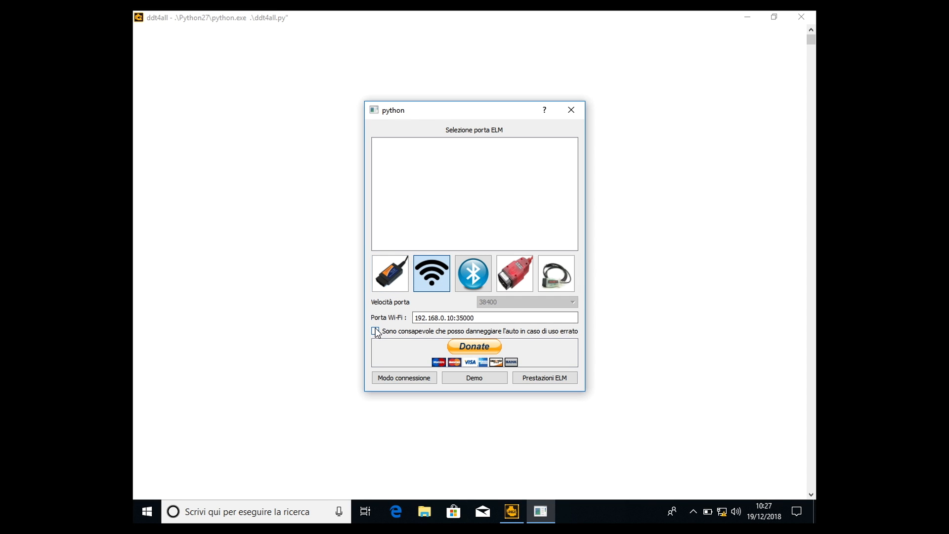
click(374, 330)
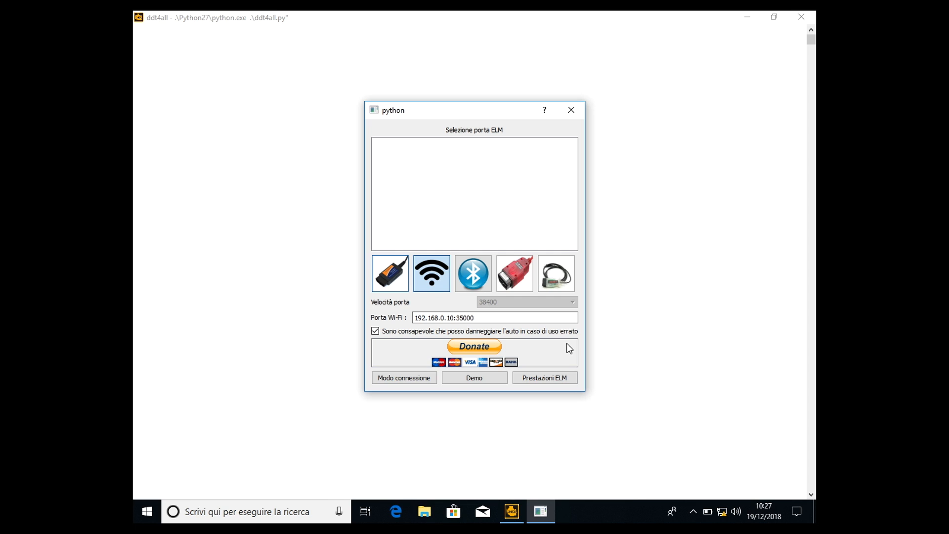
click(403, 377)
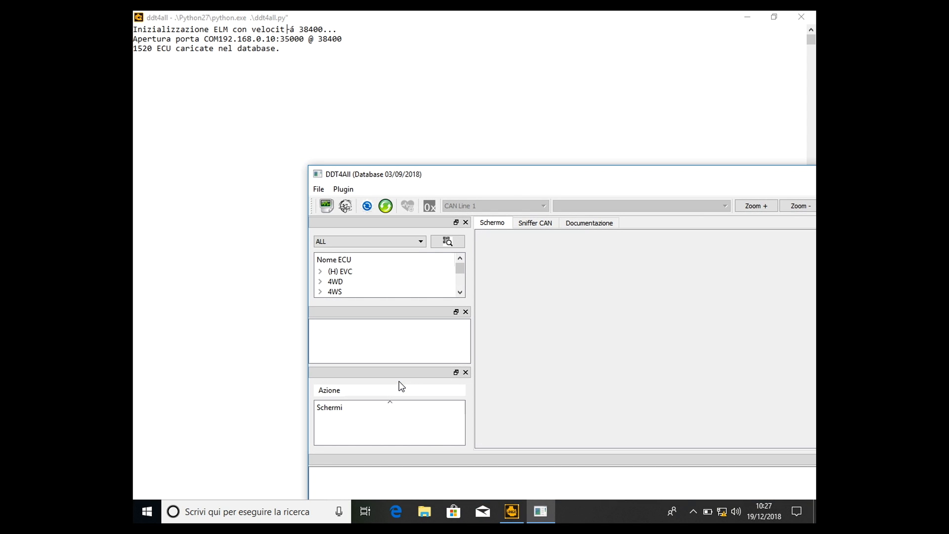
- Maximize DDT4All and load the XFB - MEGANE IV Audio RadNav 2.X v2.5 ECU
click(773, 17)
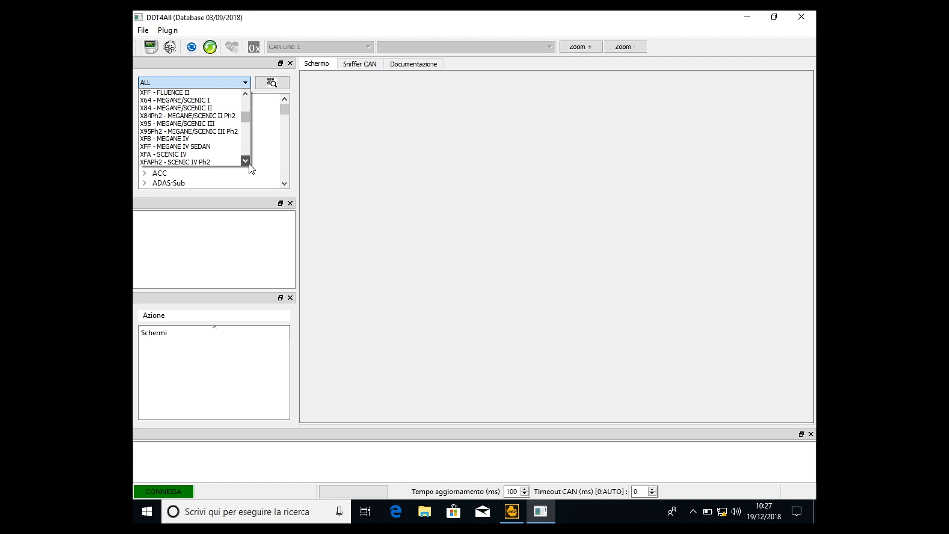
click(164, 138)
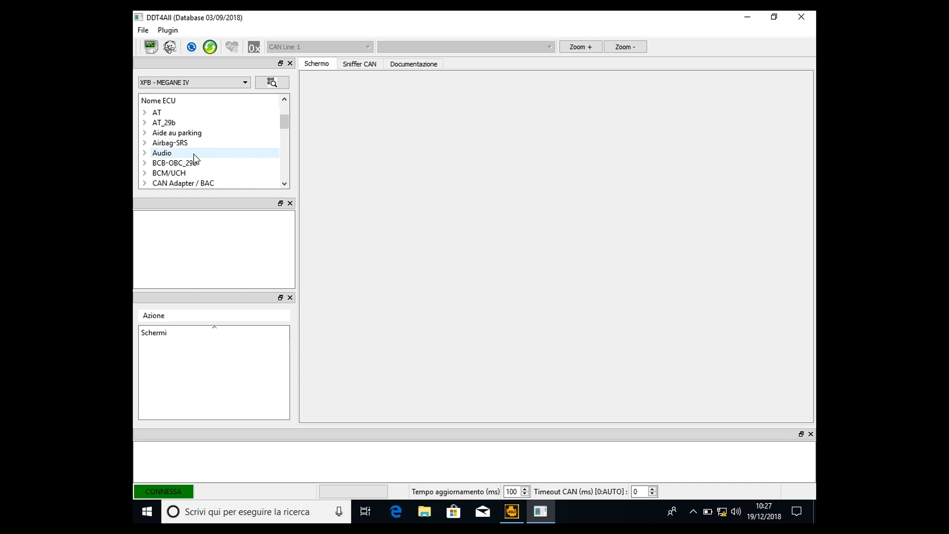
click(145, 152)
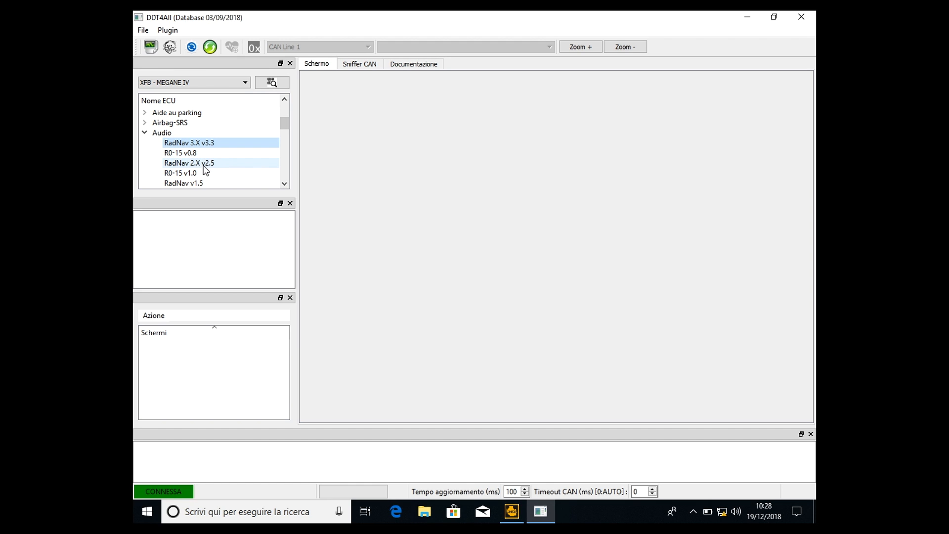
mouse_move(219, 165)
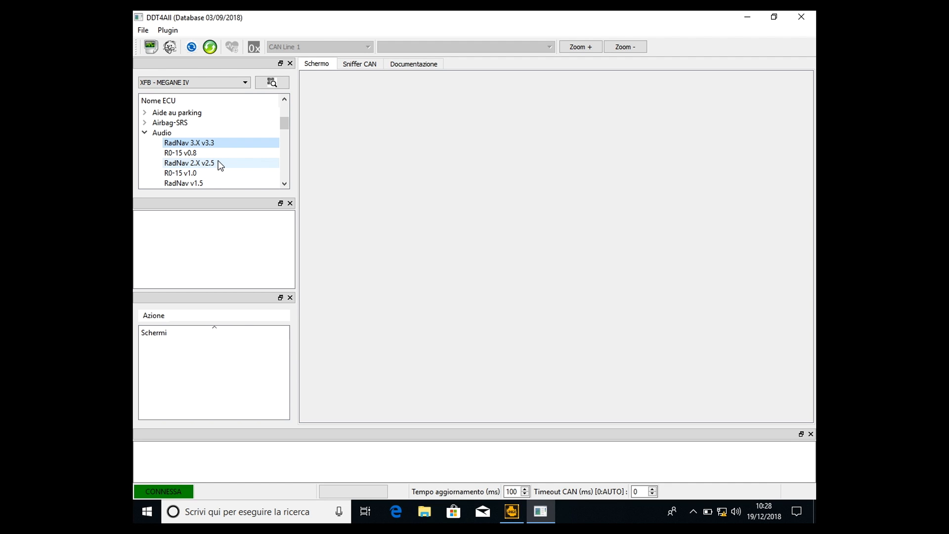
click(188, 164)
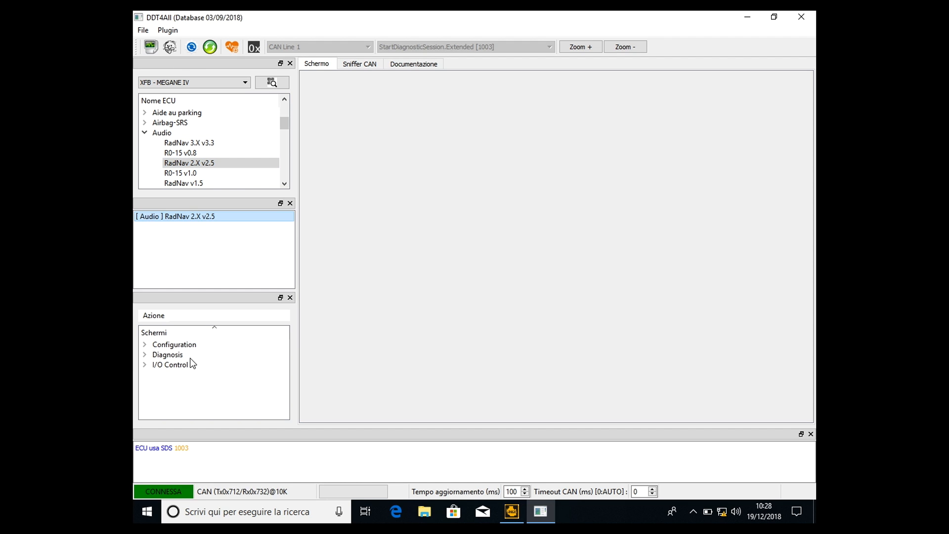
click(174, 344)
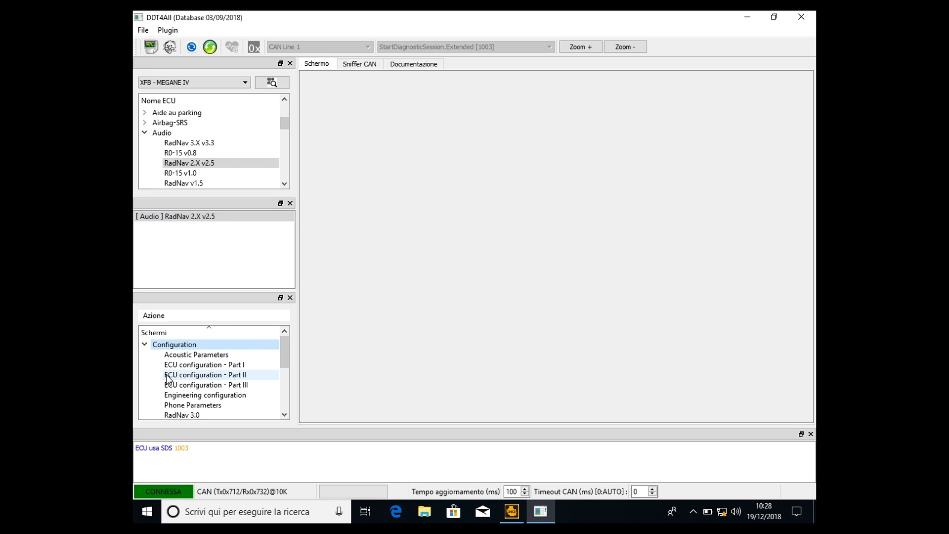
mouse_move(233, 379)
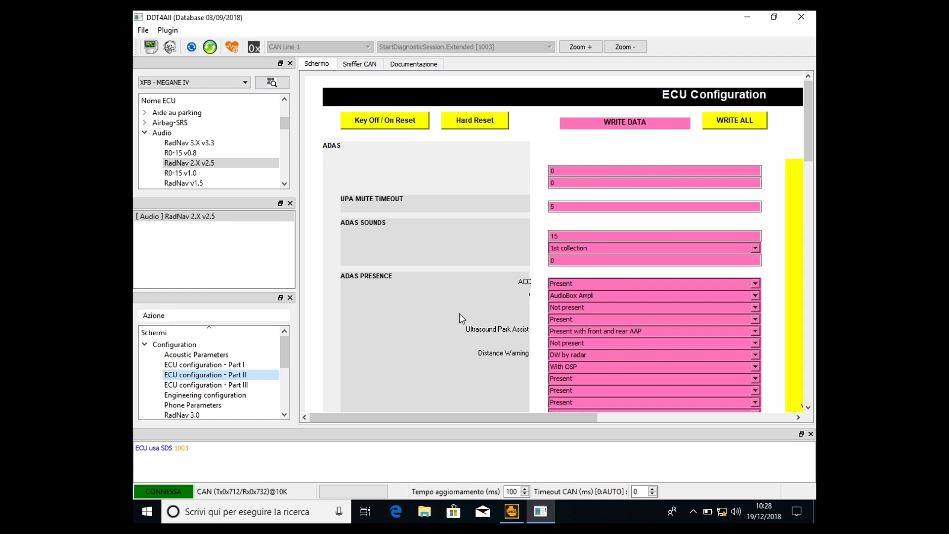
mouse_move(457, 317)
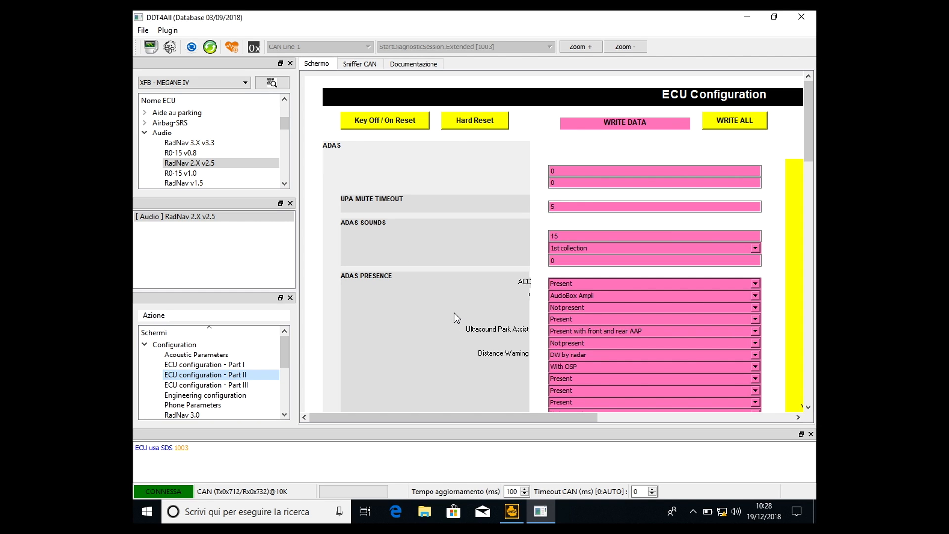
mouse_move(447, 260)
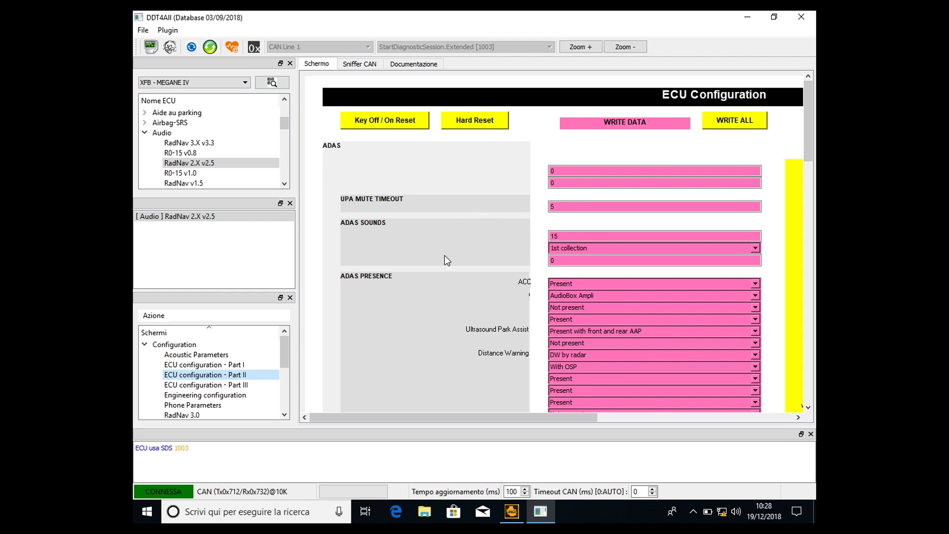
mouse_move(808, 408)
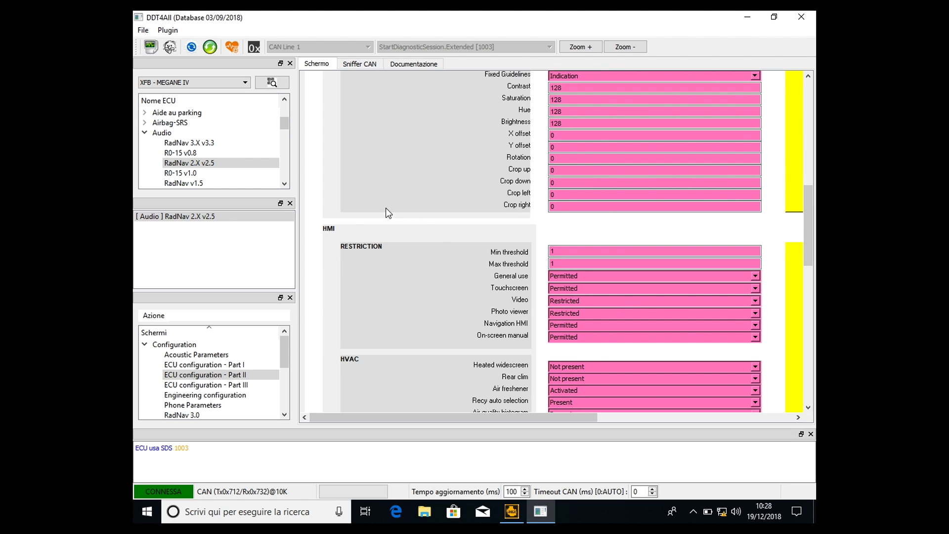
mouse_move(357, 252)
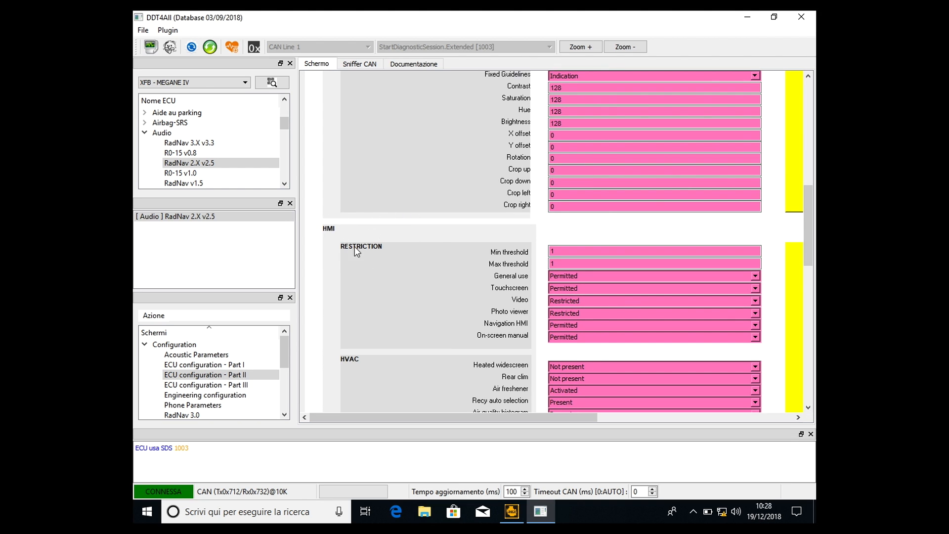
scroll(right, 3)
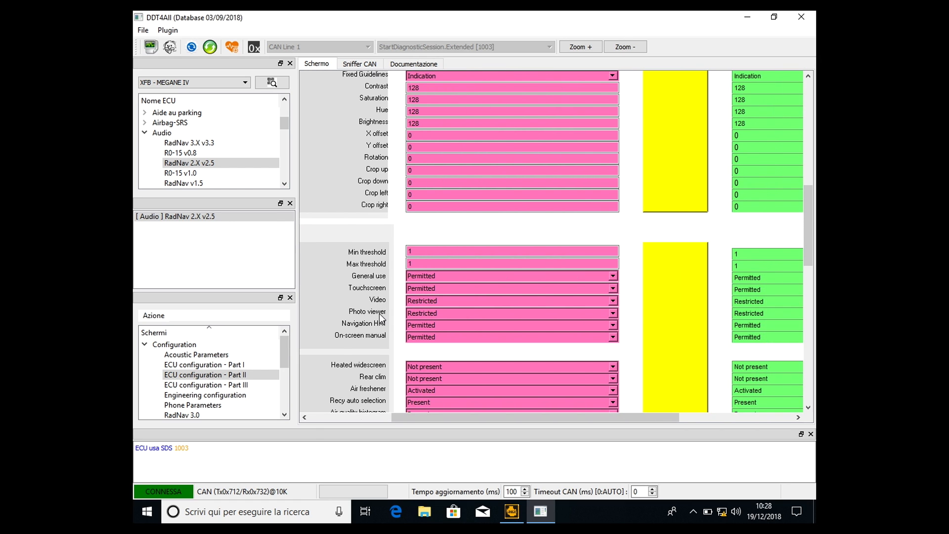
mouse_move(354, 299)
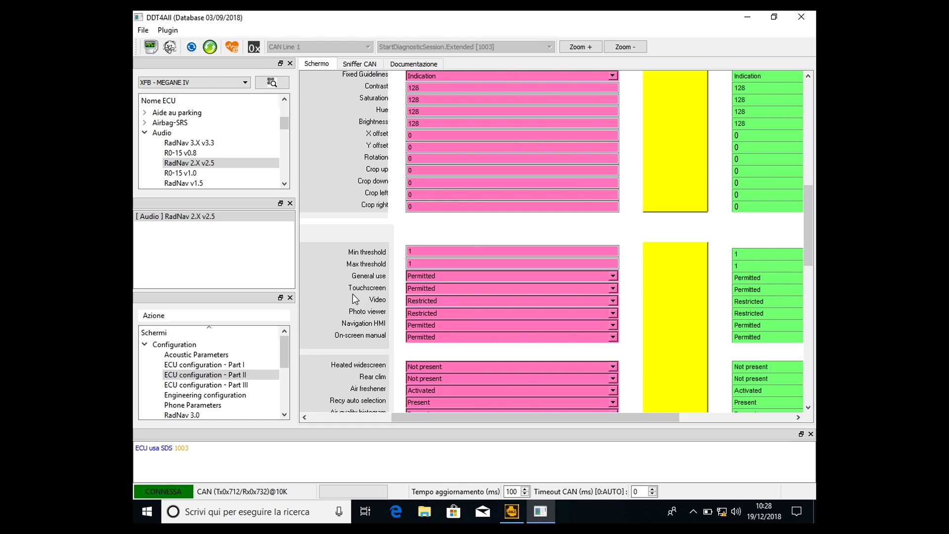
mouse_move(355, 300)
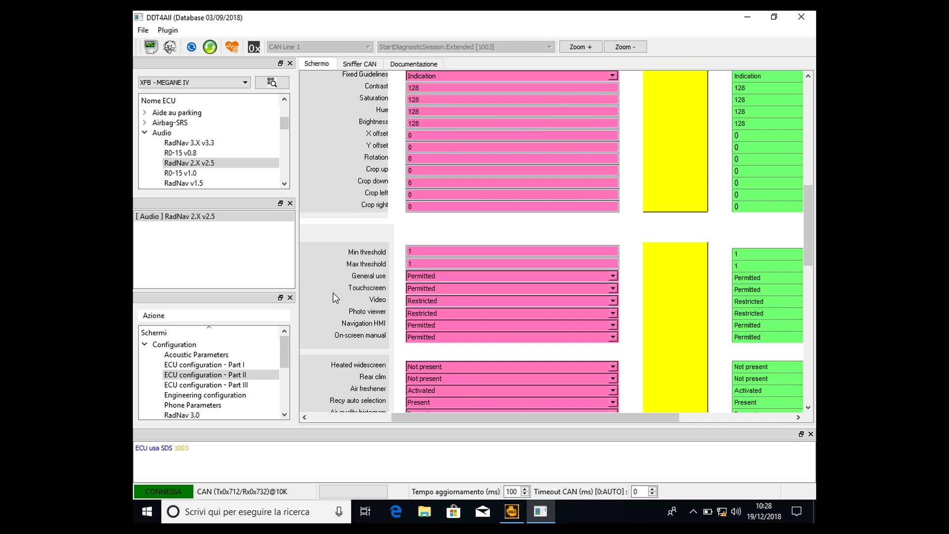
mouse_move(610, 306)
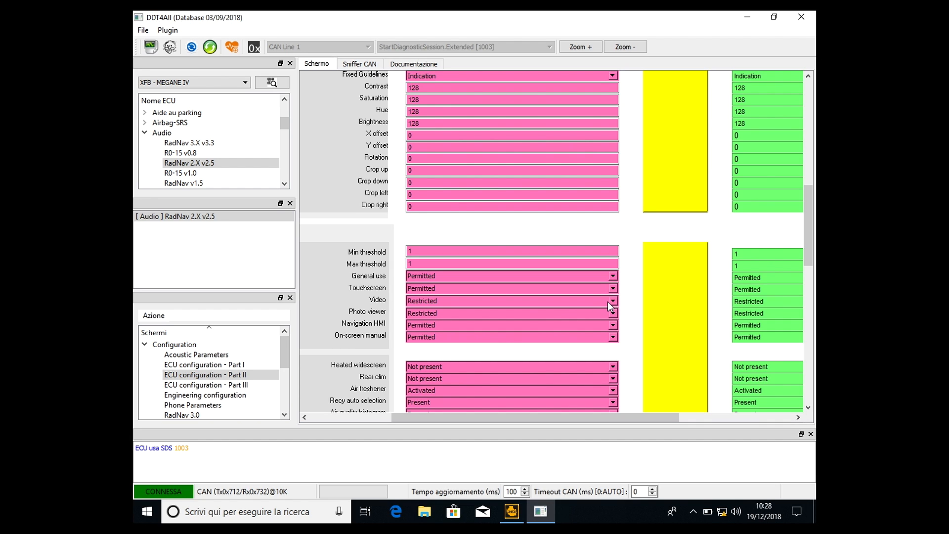
- Set the Video and Photo viewer restrictions to Permitted in the RadNav configuration
click(611, 301)
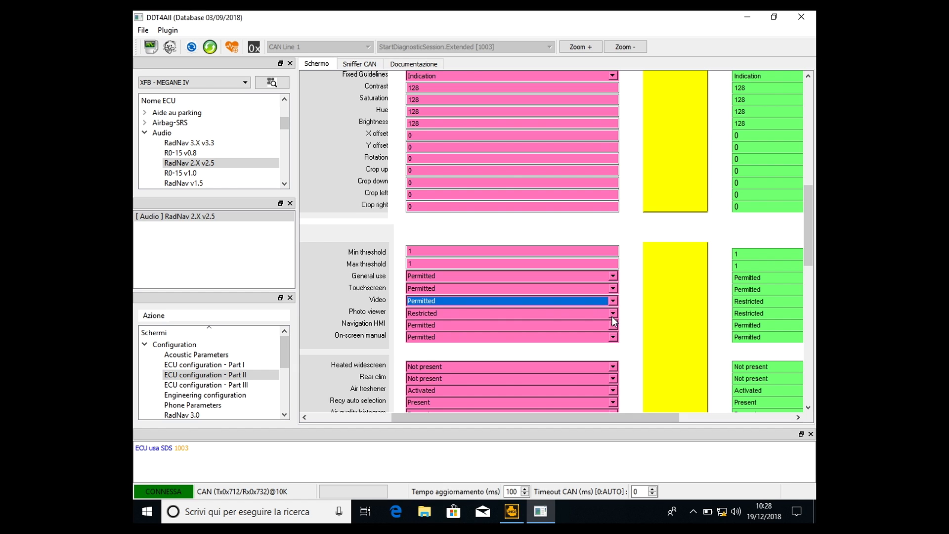
click(510, 313)
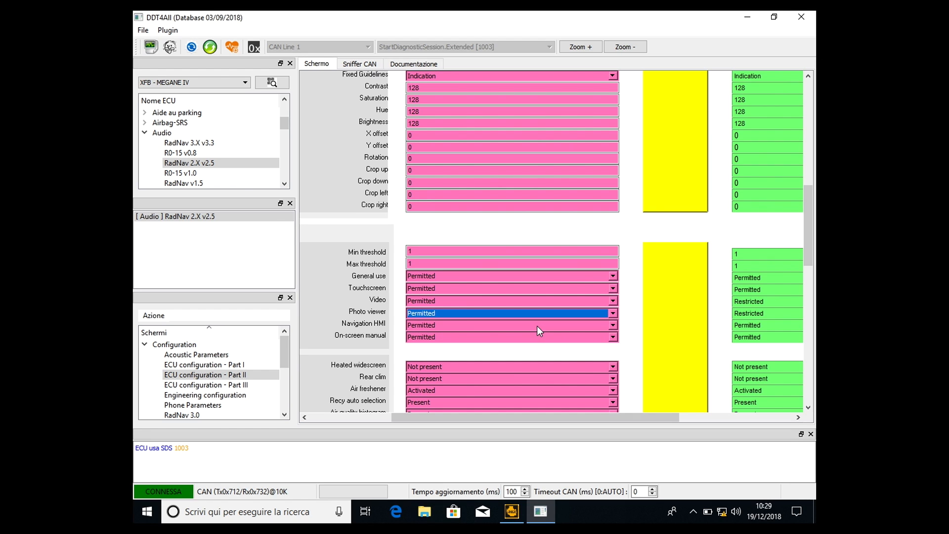
click(612, 301)
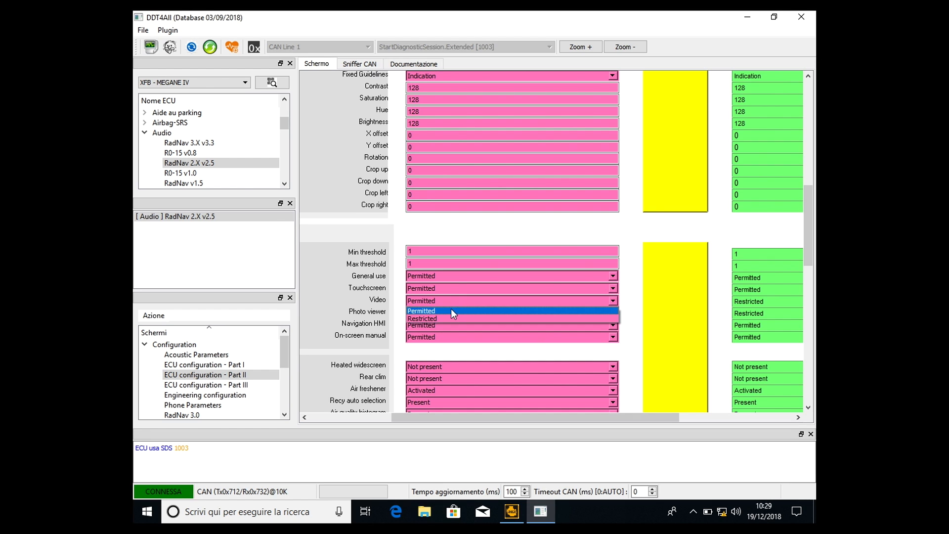
click(421, 312)
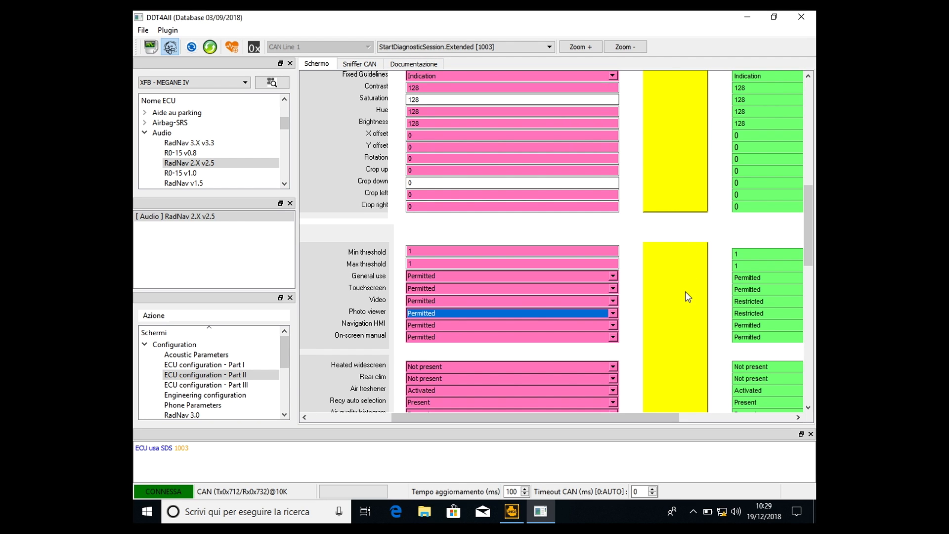
scroll(down, 3)
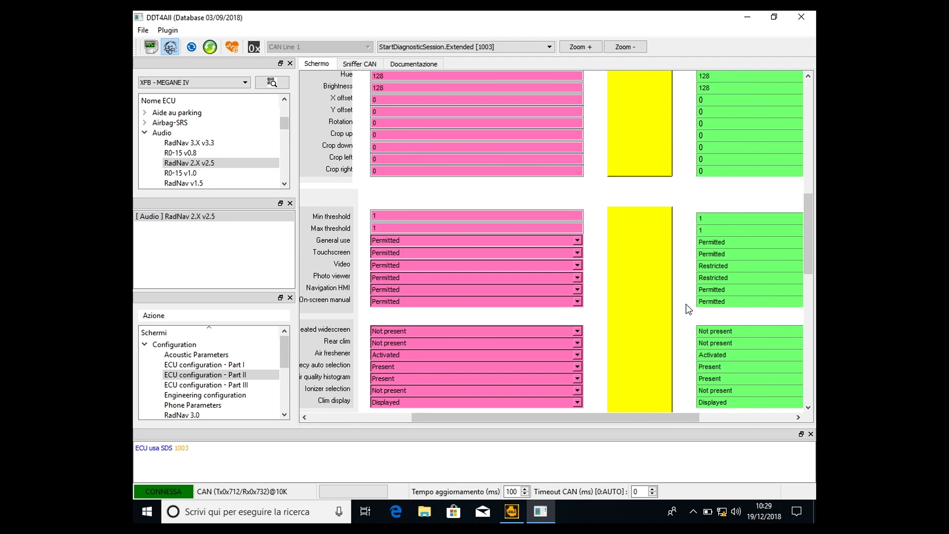
scroll(down, 3)
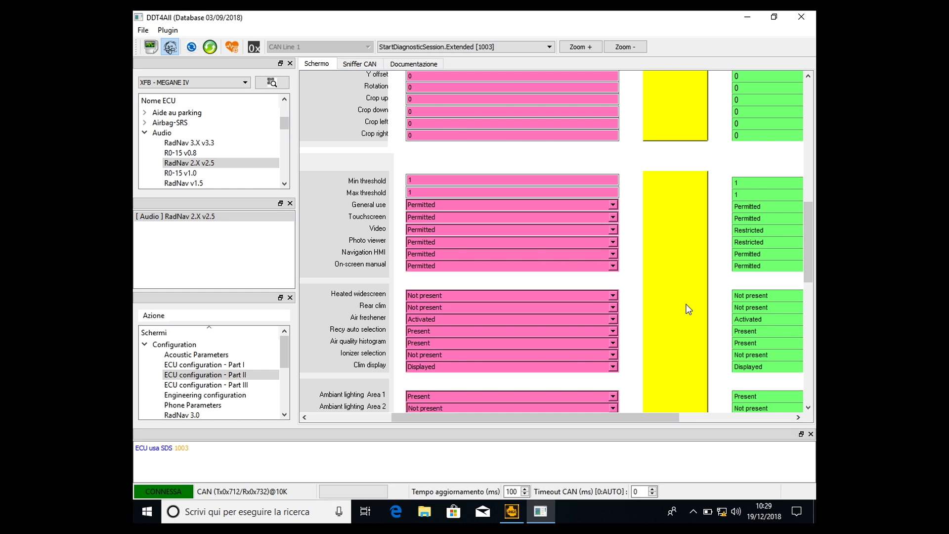
mouse_move(681, 279)
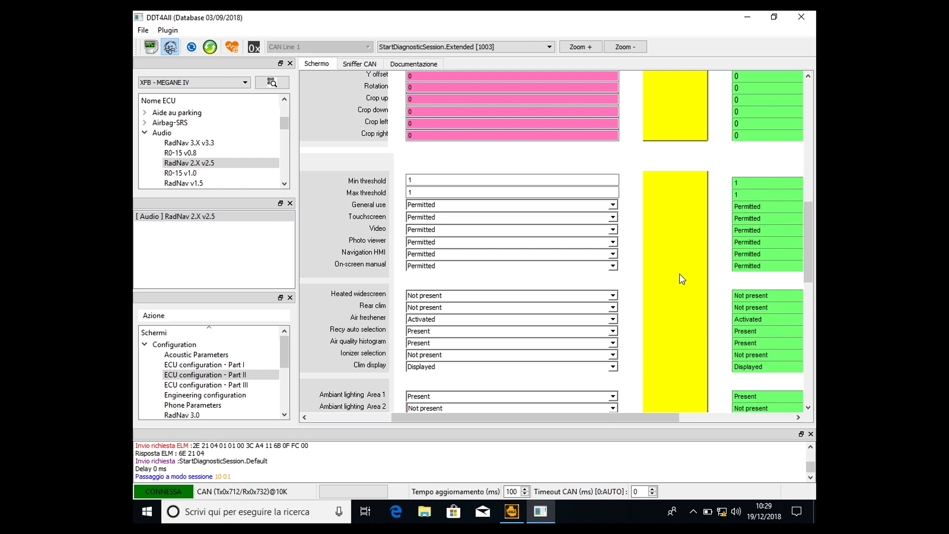
mouse_move(746, 256)
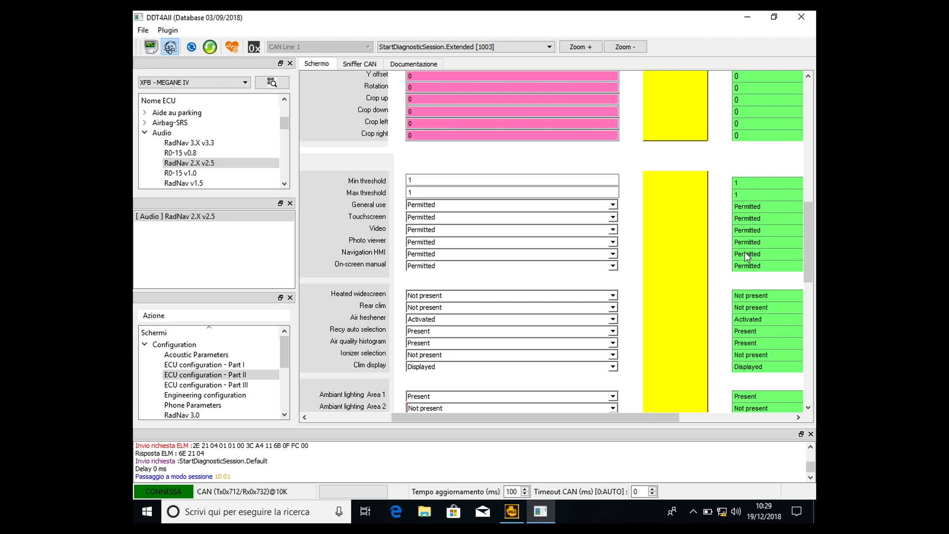
mouse_move(760, 225)
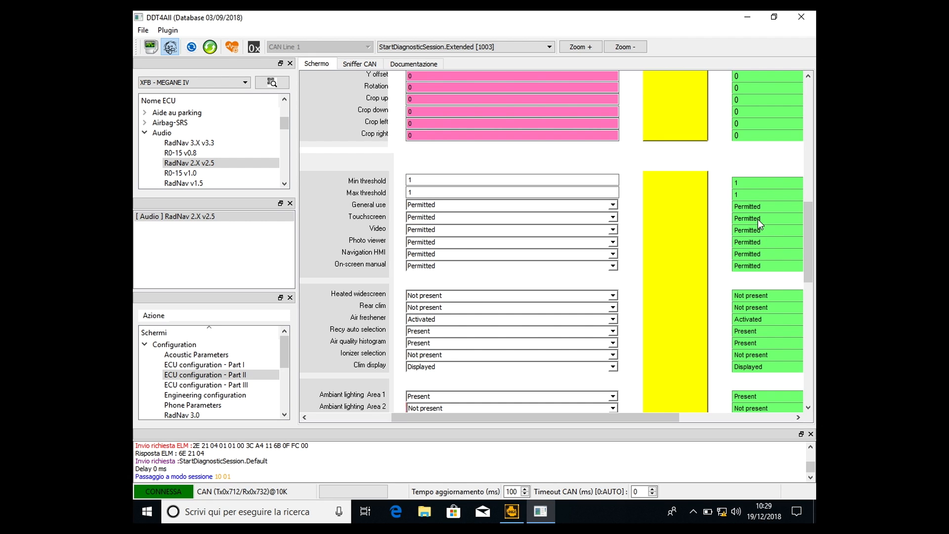
mouse_move(751, 236)
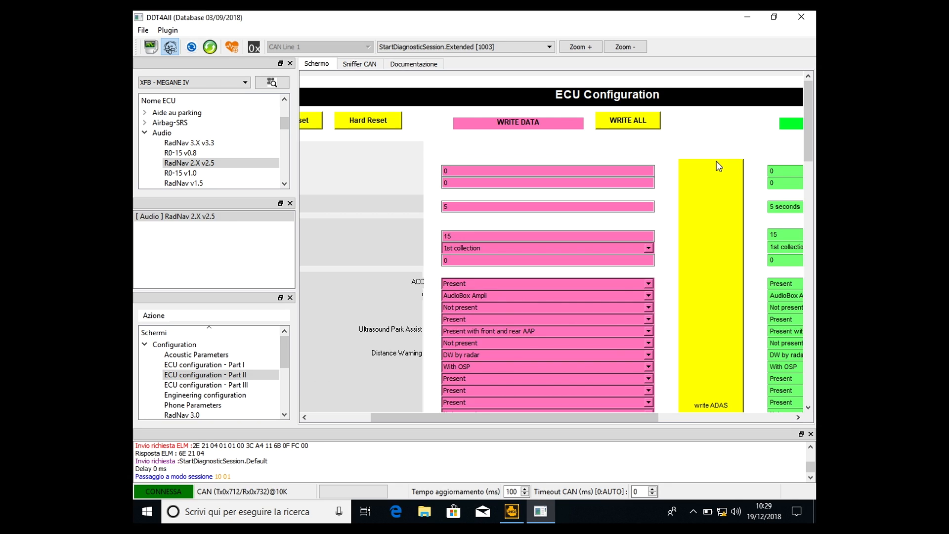
mouse_move(522, 154)
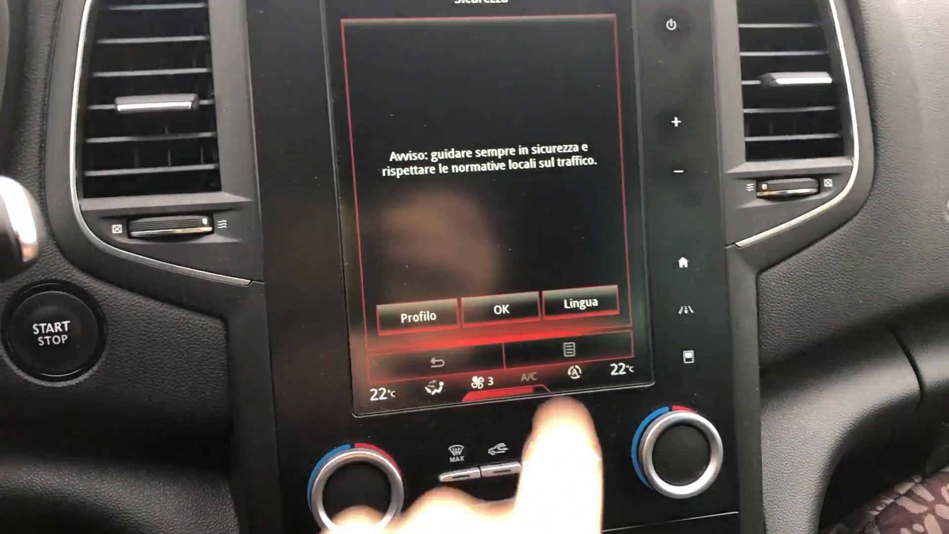
- Accept the R-Link 2 safety notice and reach the Multimedia menu with Radio, Music, Photo and Video
click(498, 309)
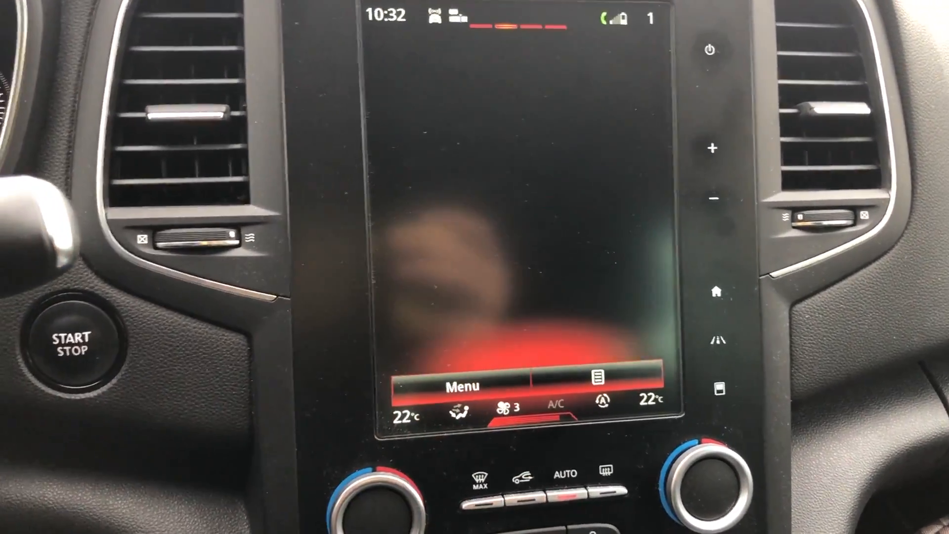
click(458, 386)
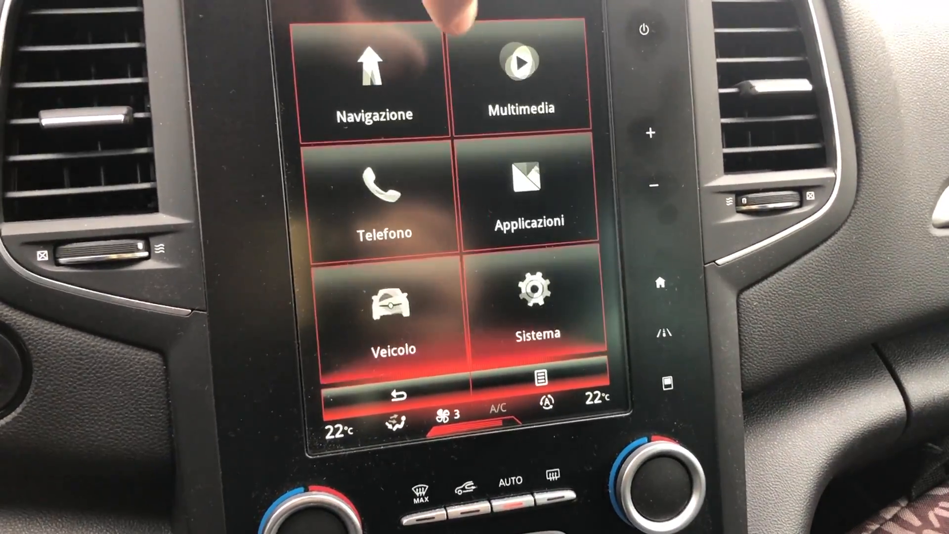
click(521, 66)
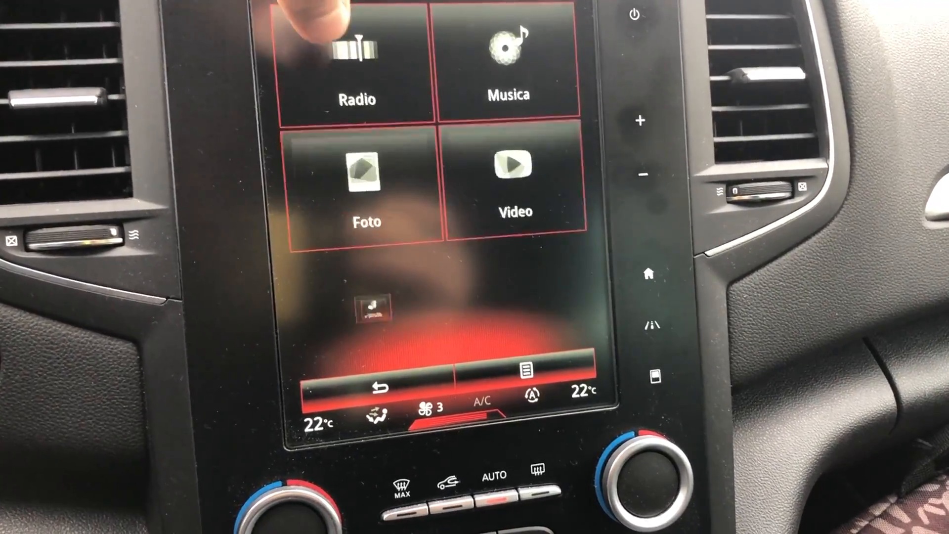